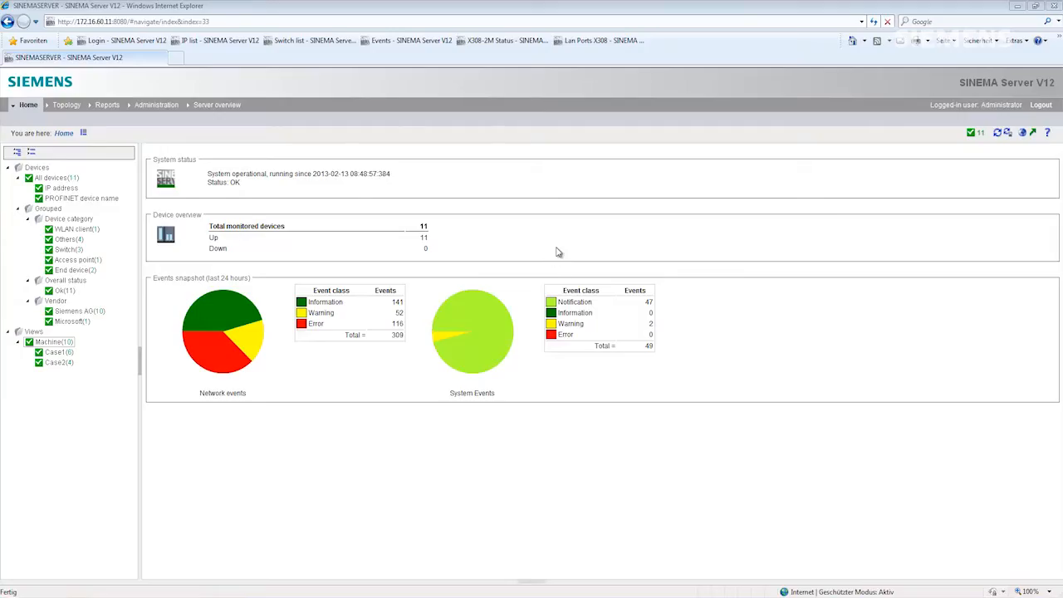
pyautogui.moveTo(1033, 171)
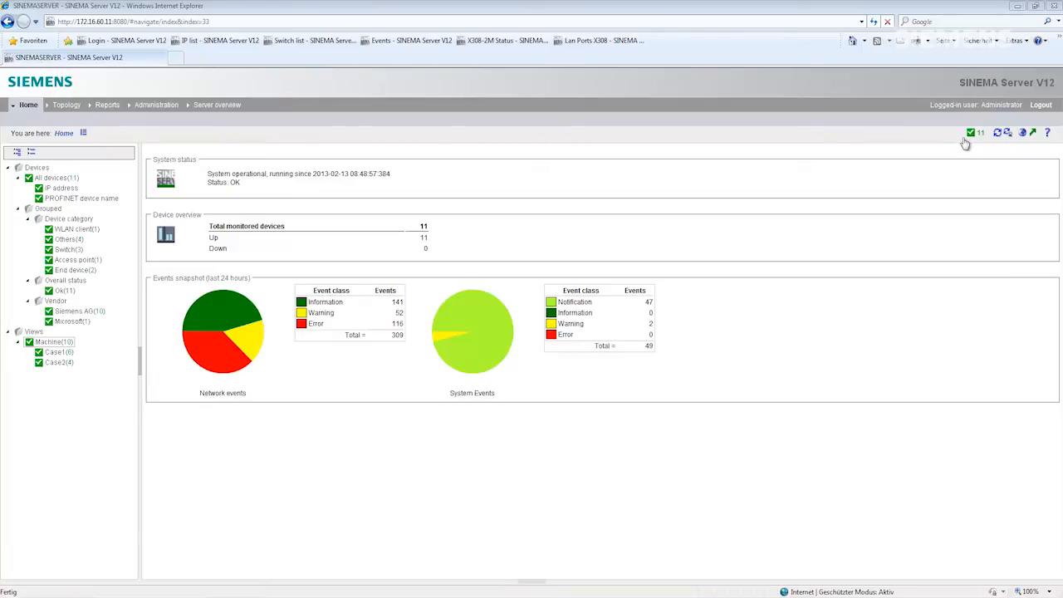
pyautogui.moveTo(47, 352)
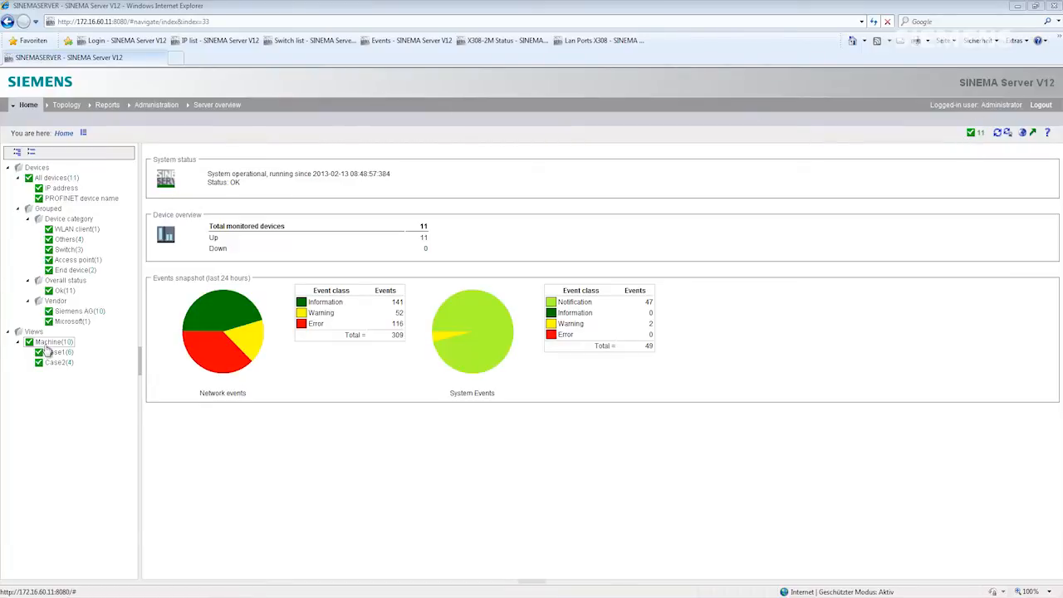
pyautogui.moveTo(120, 236)
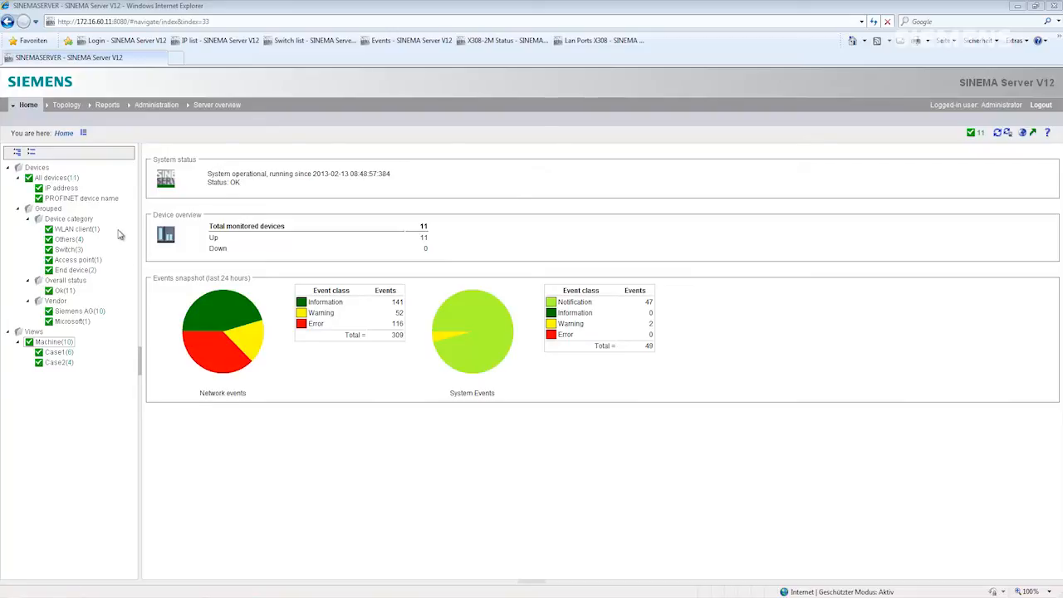